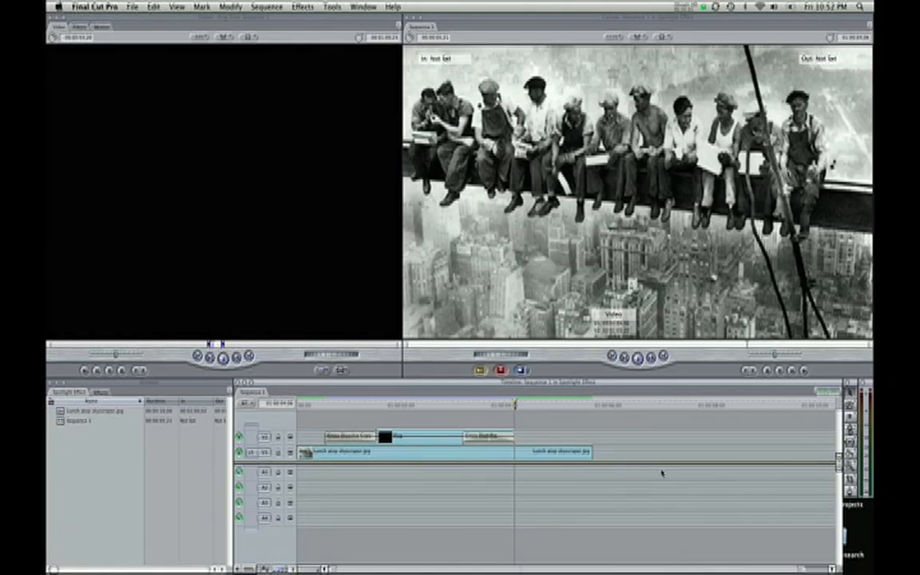
mouse_move(349, 412)
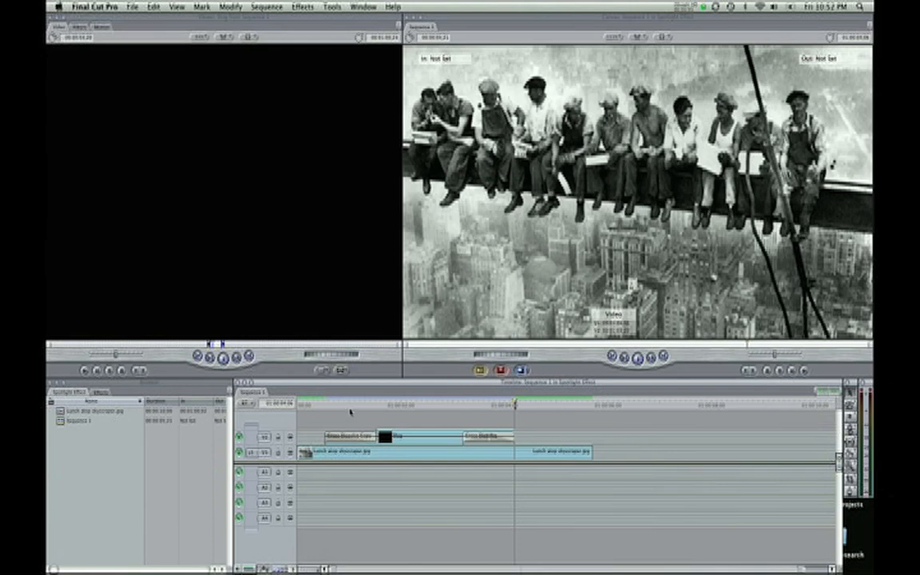
mouse_move(349, 410)
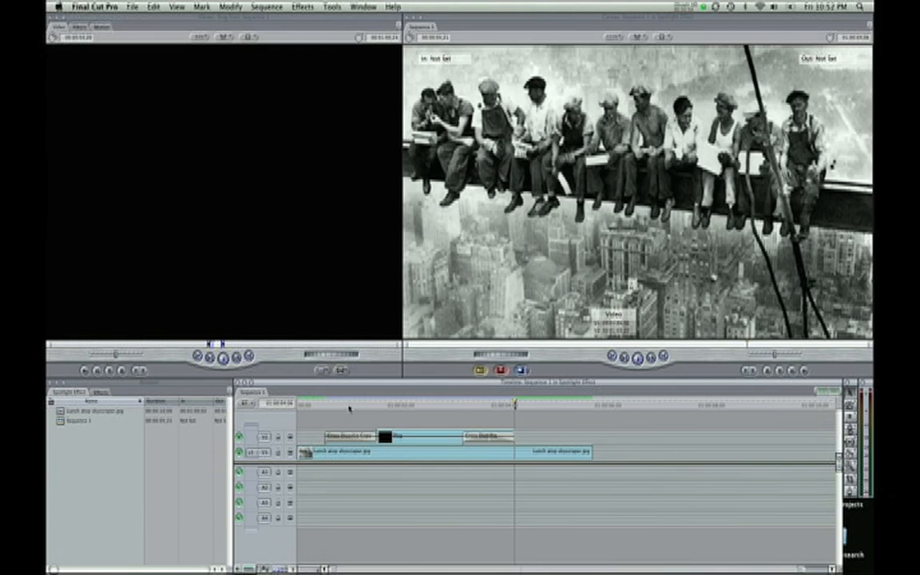
Step: Clear the V2 overlay clips and bring up the Generator list to add a Slug above the photo
click(338, 405)
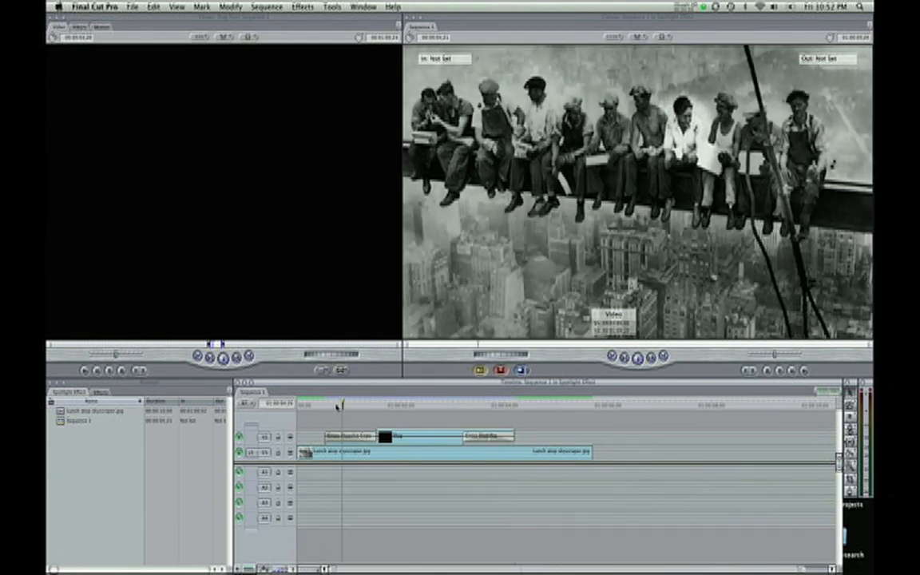
click(278, 406)
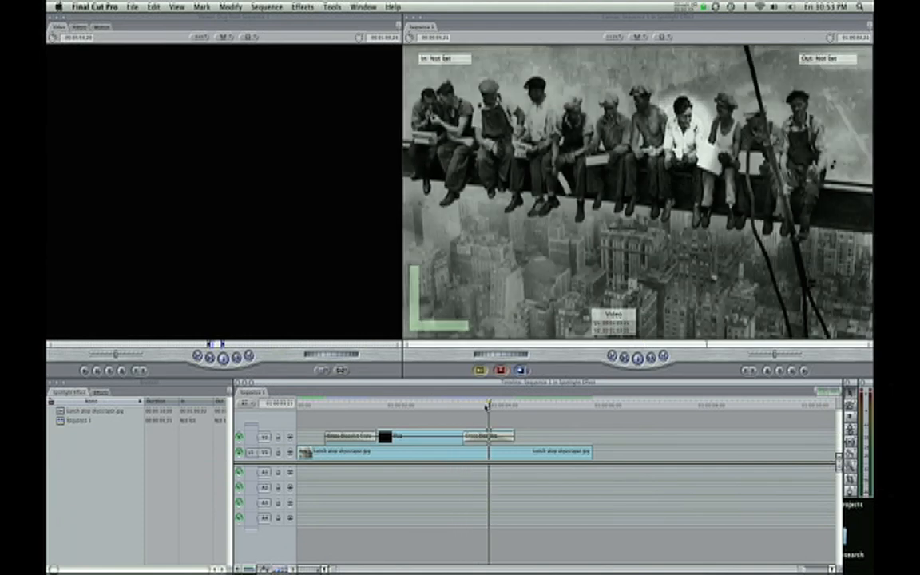
click(569, 406)
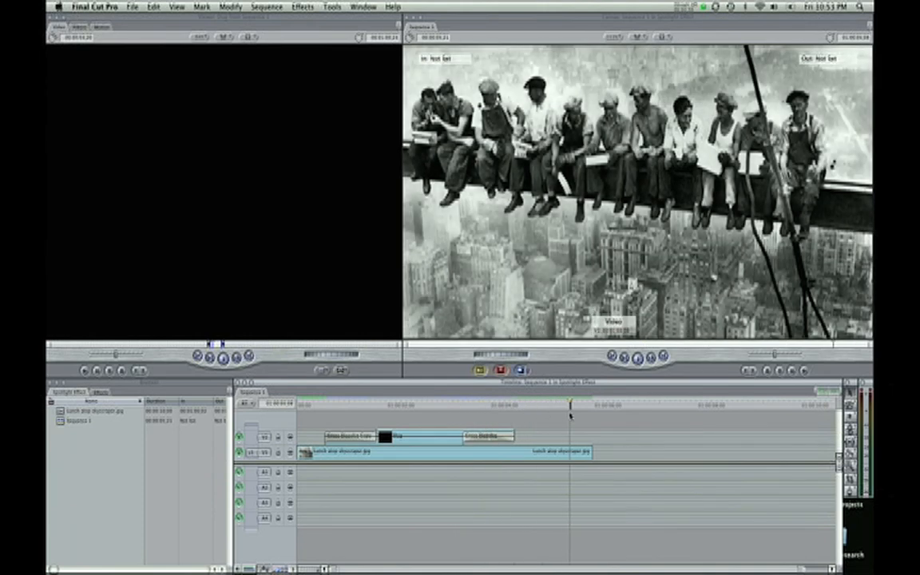
click(468, 407)
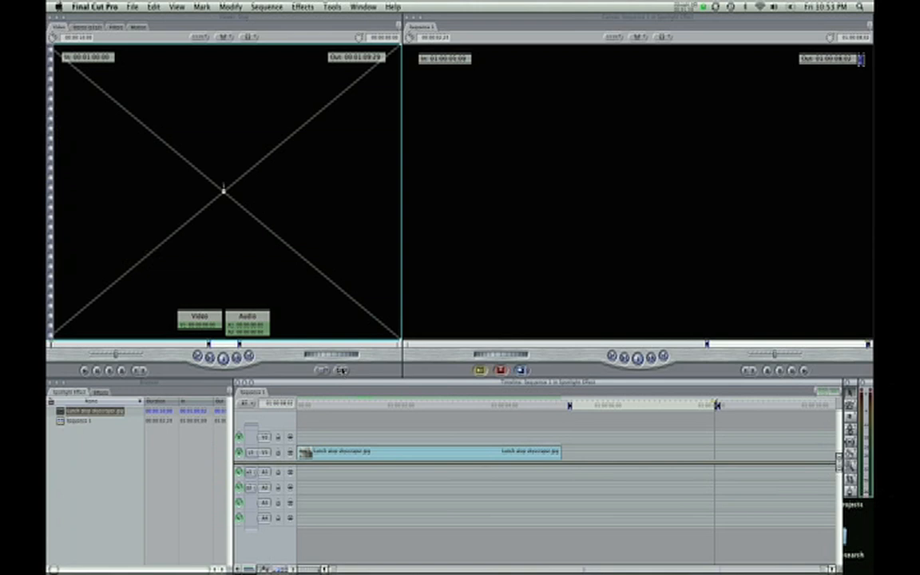
click(342, 371)
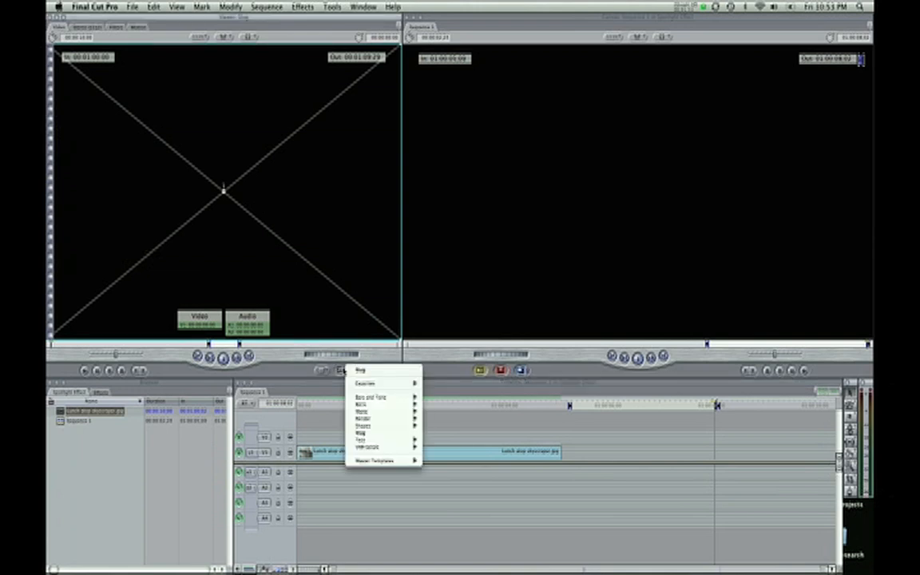
mouse_move(364, 383)
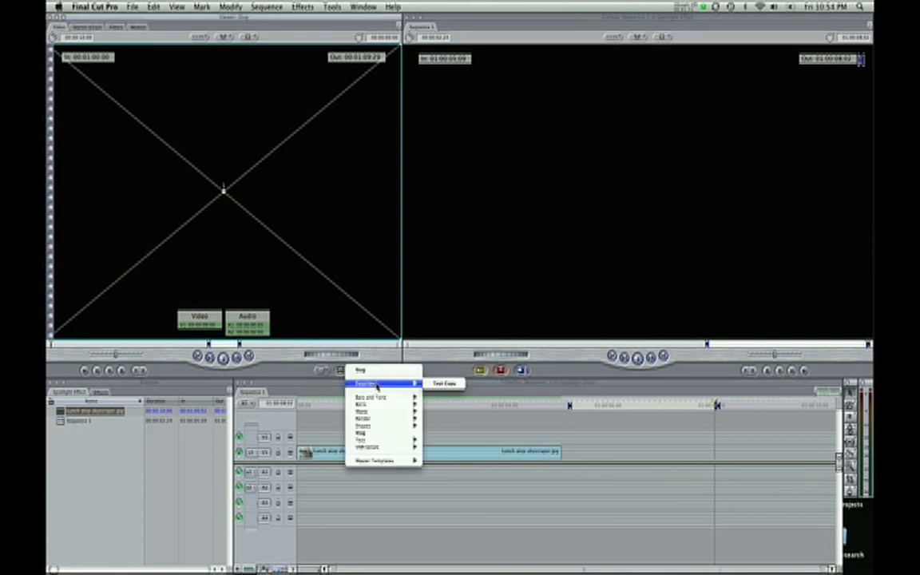
mouse_move(382, 434)
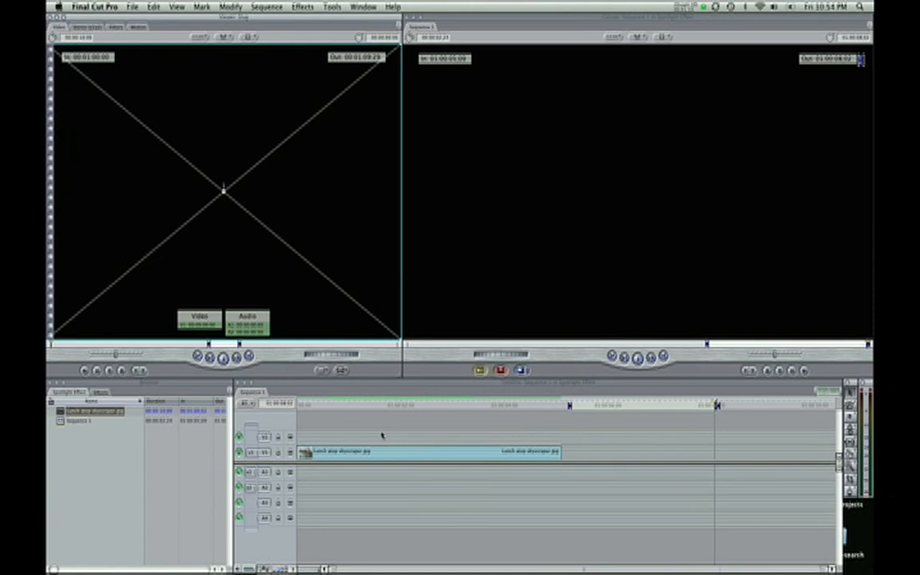
mouse_move(498, 402)
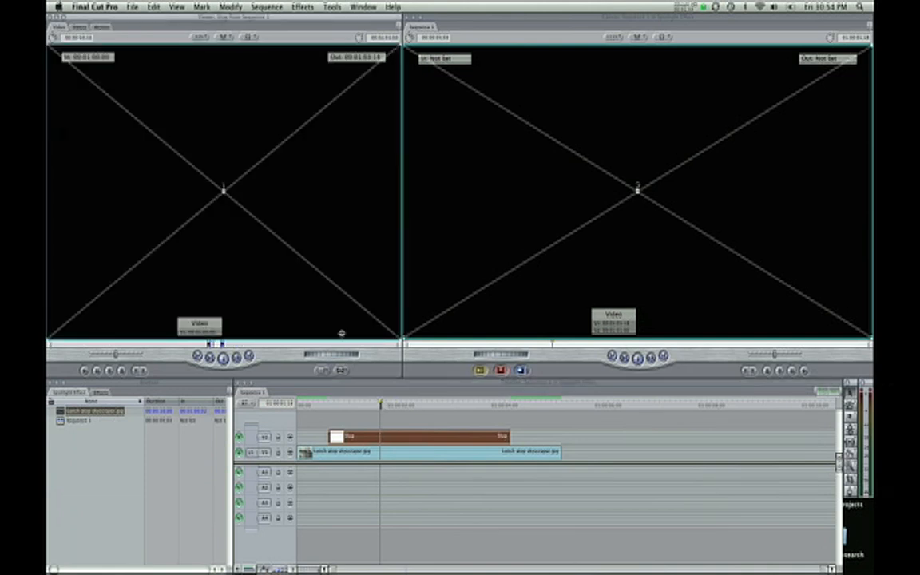
Step: Apply the Matte > Mask Shape video filter to the slug and view its filter settings
click(304, 6)
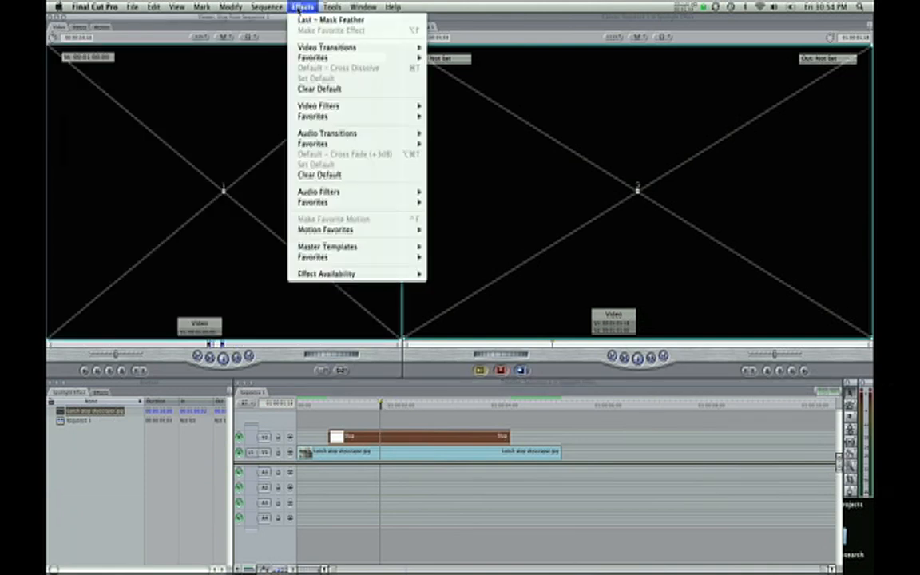
mouse_move(318, 105)
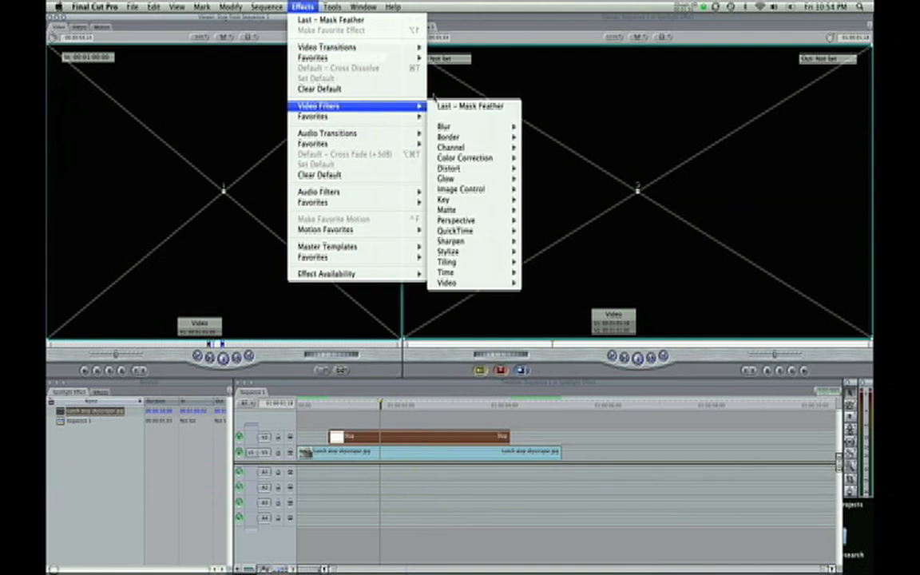
mouse_move(445, 209)
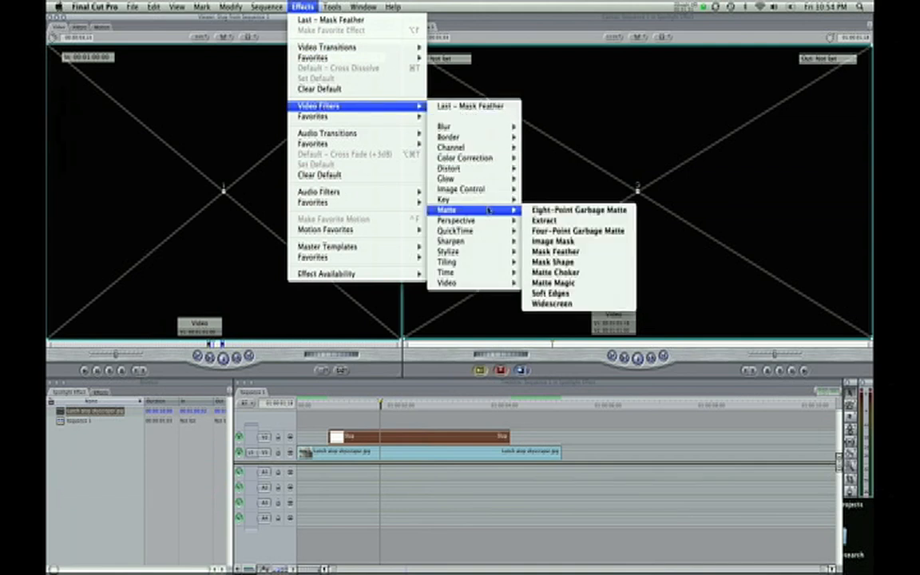
mouse_move(553, 262)
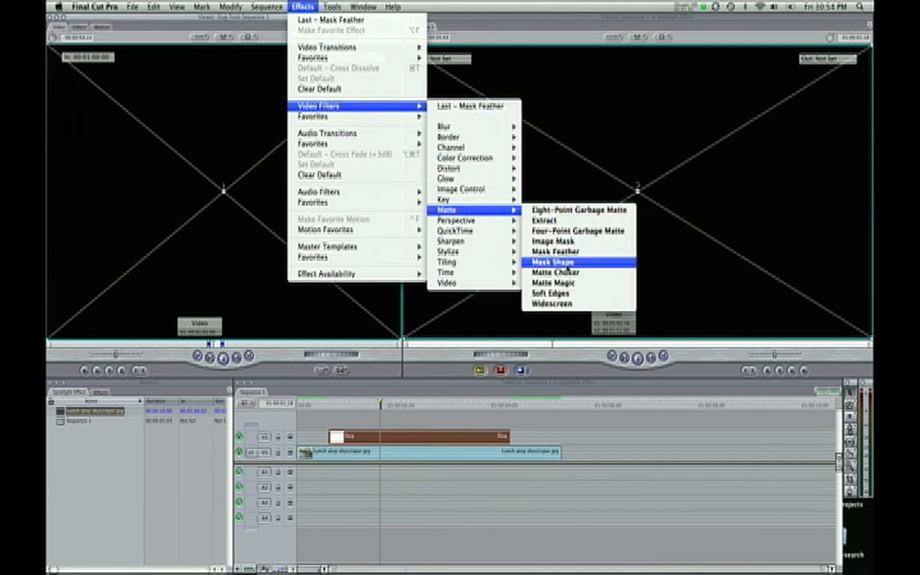
click(553, 262)
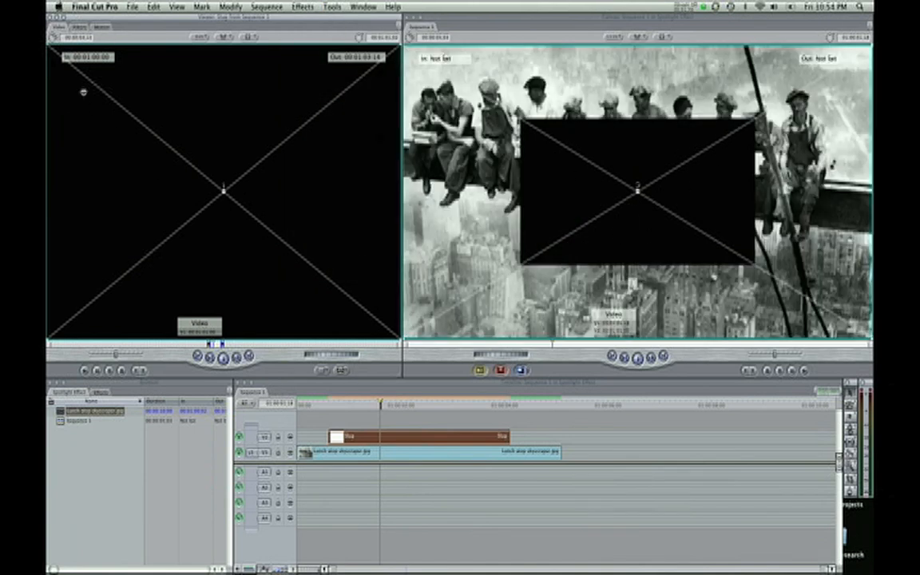
click(79, 25)
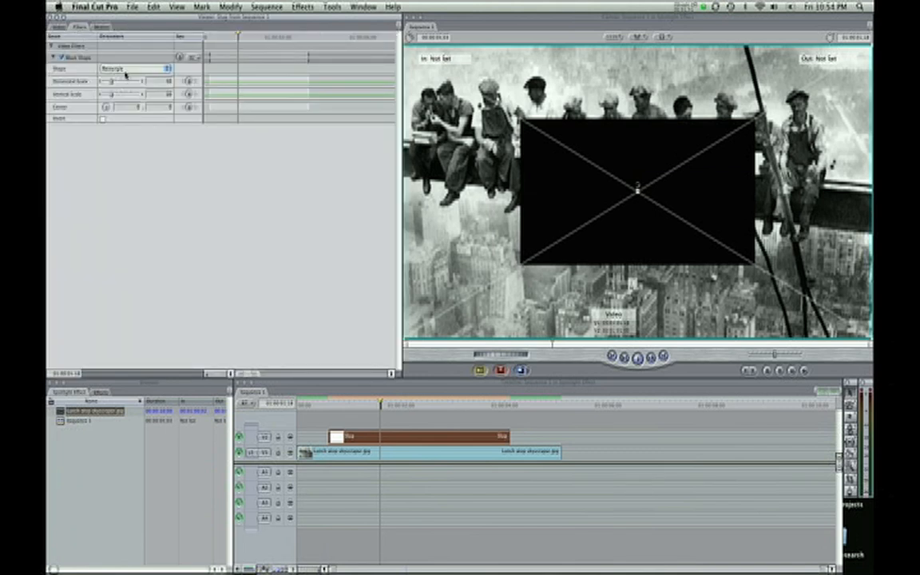
Step: Invert the Mask Shape, scale it down to a small circle and centre it over one worker on the beam
click(131, 69)
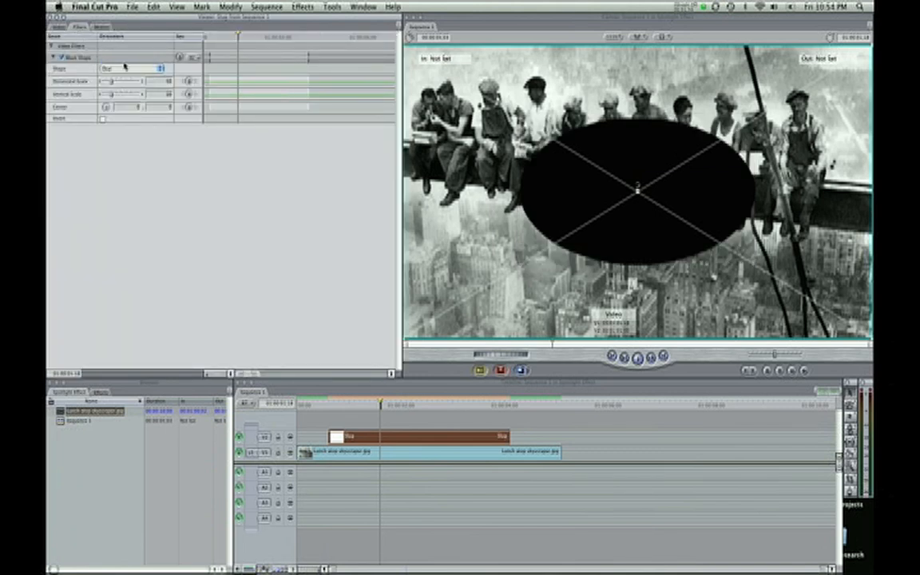
click(102, 118)
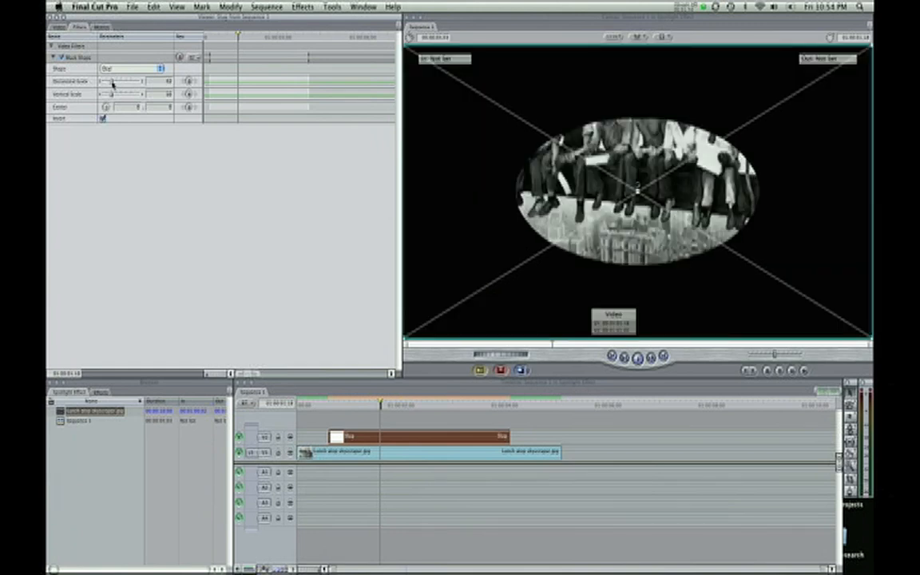
drag(120, 82, 109, 82)
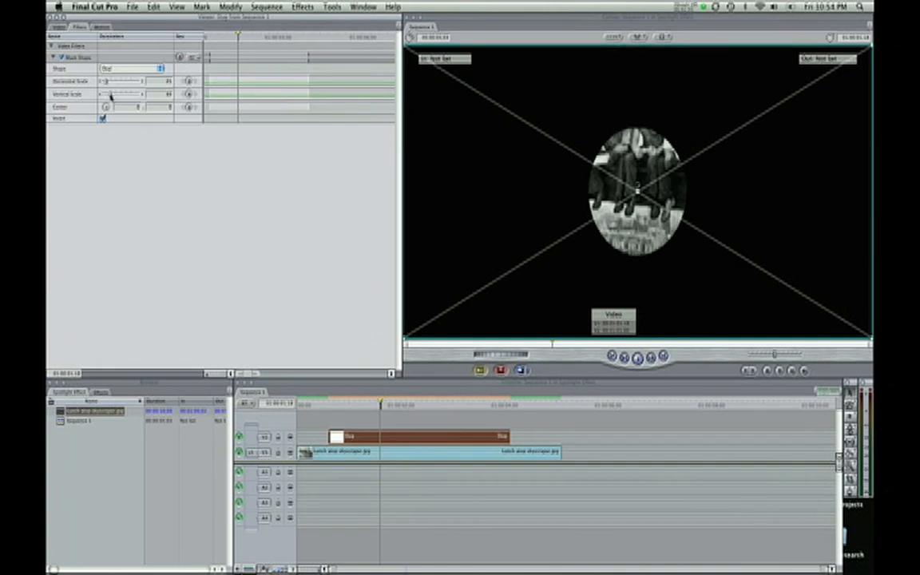
drag(128, 94, 103, 95)
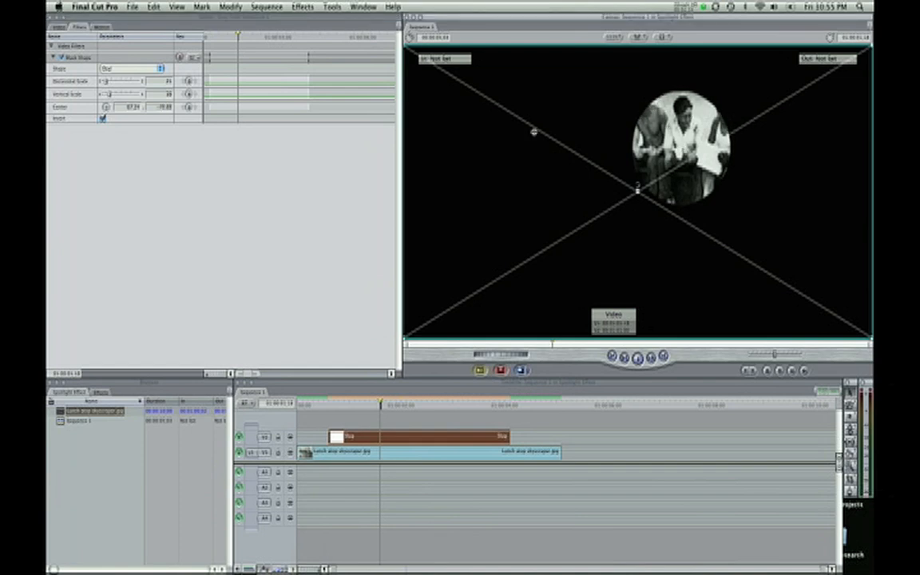
drag(120, 83, 106, 83)
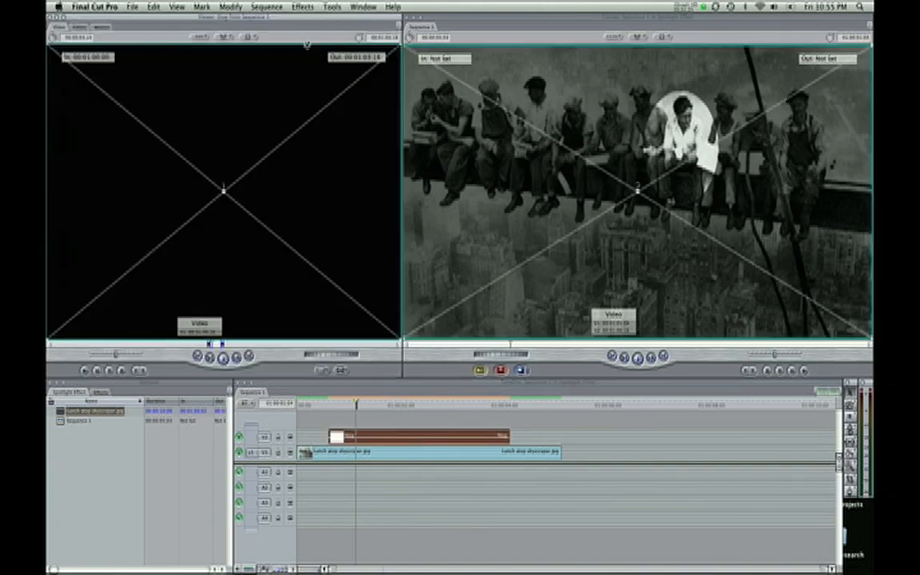
Step: Apply the Matte > Mask Feather video filter to the slug
click(302, 6)
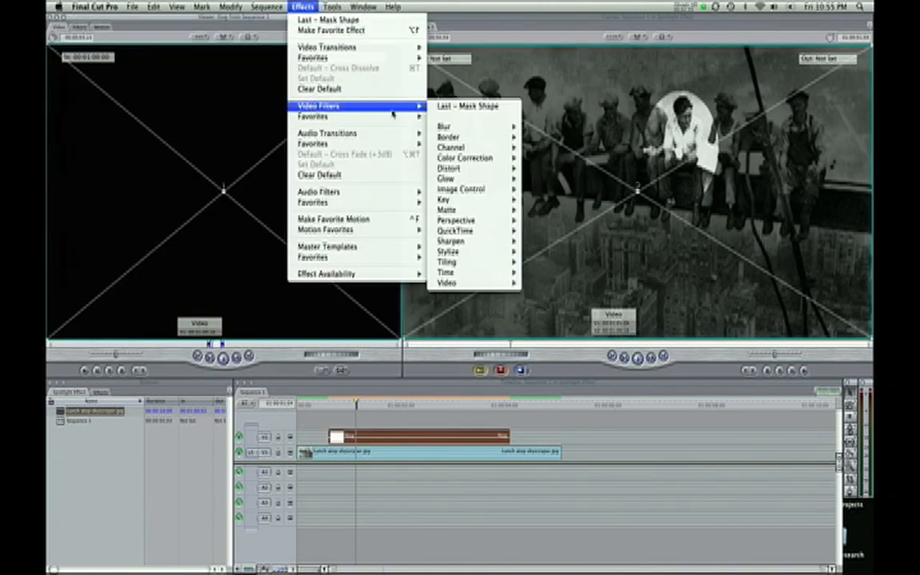
mouse_move(446, 210)
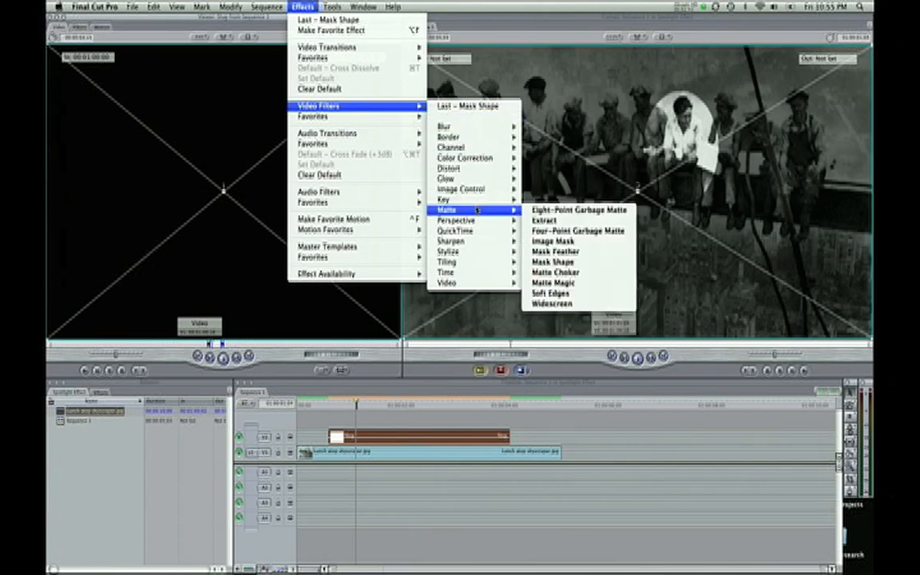
mouse_move(553, 271)
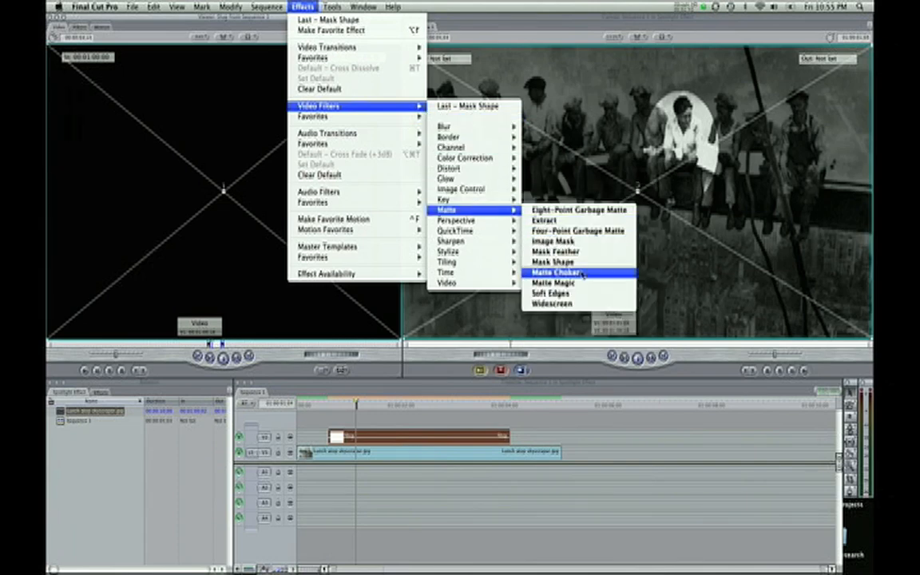
mouse_move(551, 253)
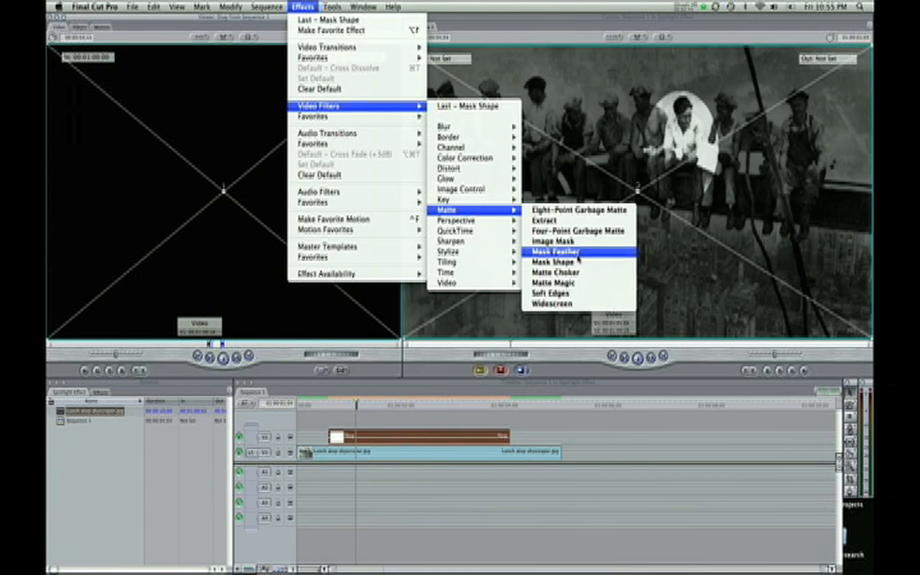
click(556, 253)
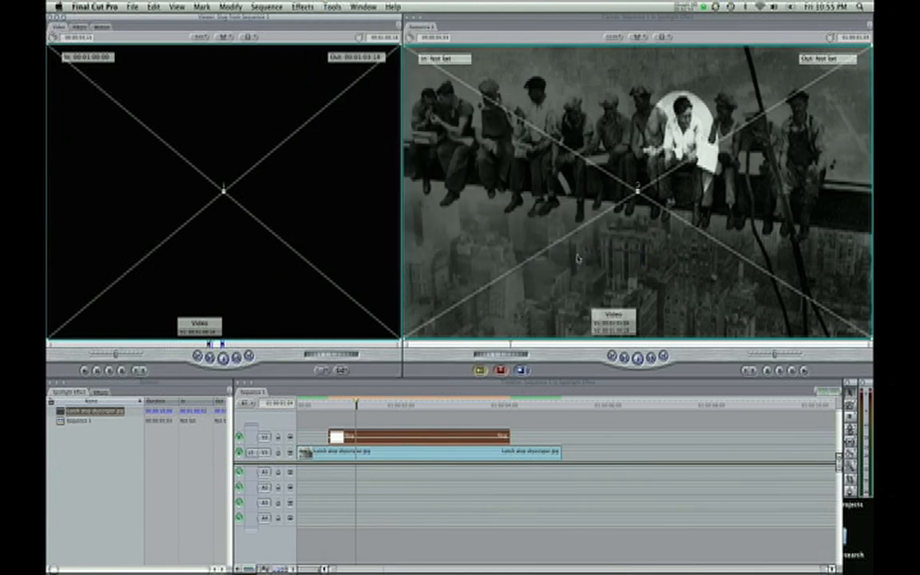
mouse_move(392, 415)
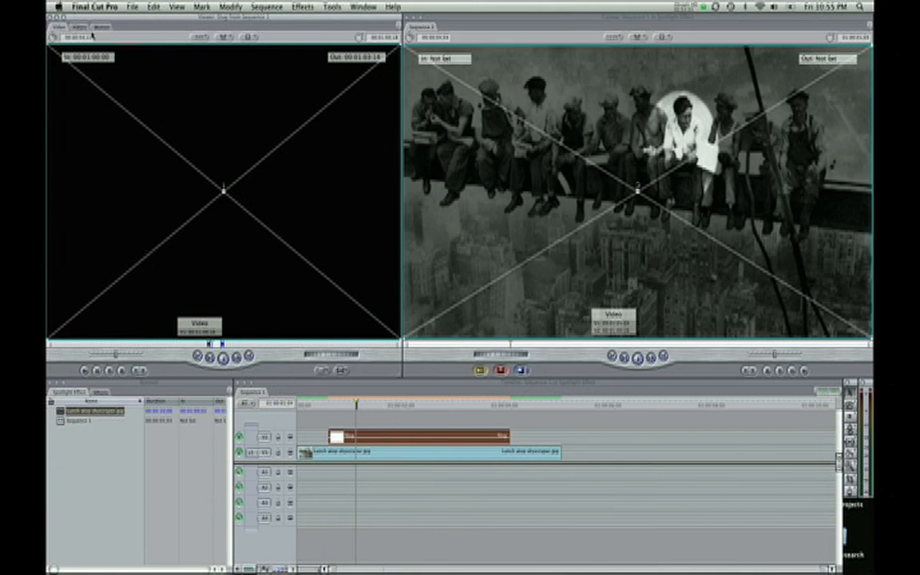
Step: Raise the Mask Feather Soft value so the spotlight circle's edge blends into the darkened photo
click(80, 25)
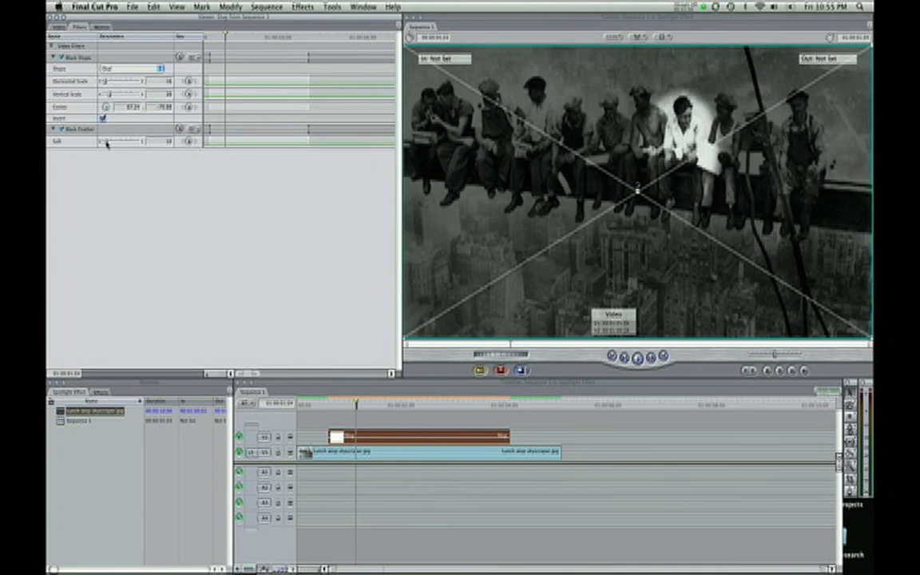
drag(125, 141, 104, 141)
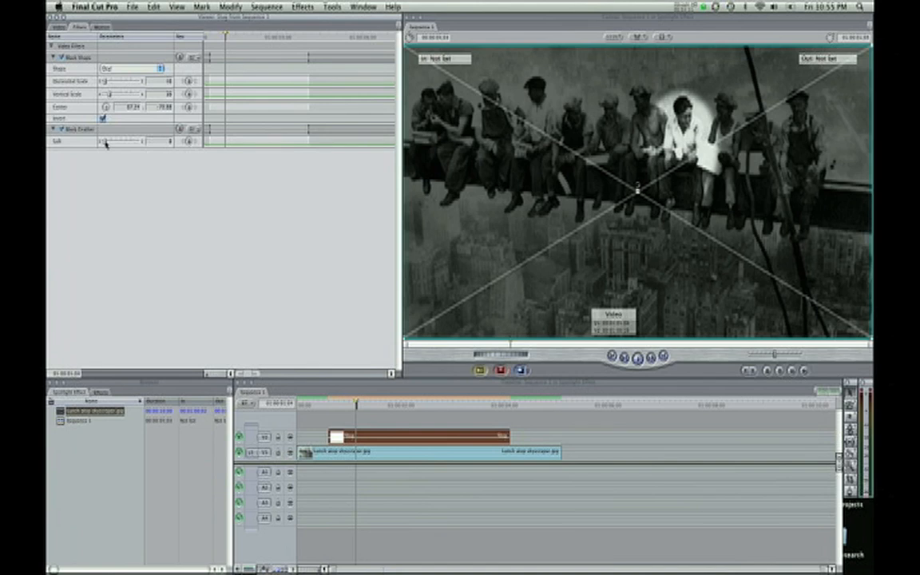
mouse_move(157, 163)
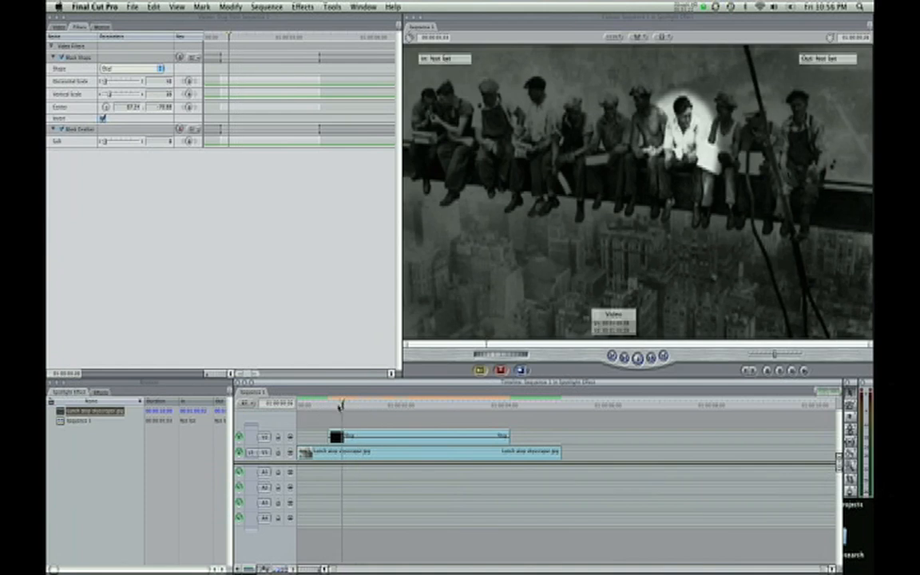
Step: Bring up the Effects list to add Cross Dissolve transitions at both ends of the slug
click(99, 391)
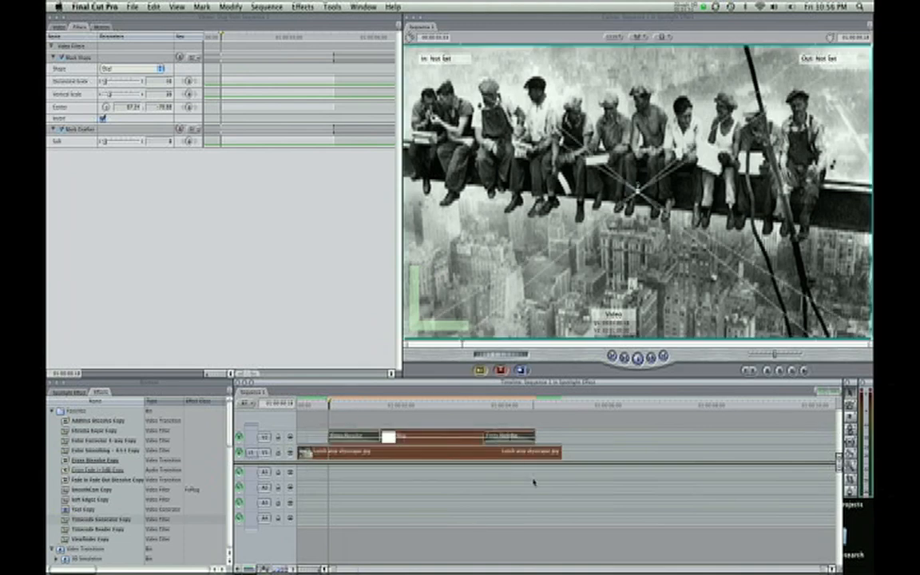
click(266, 7)
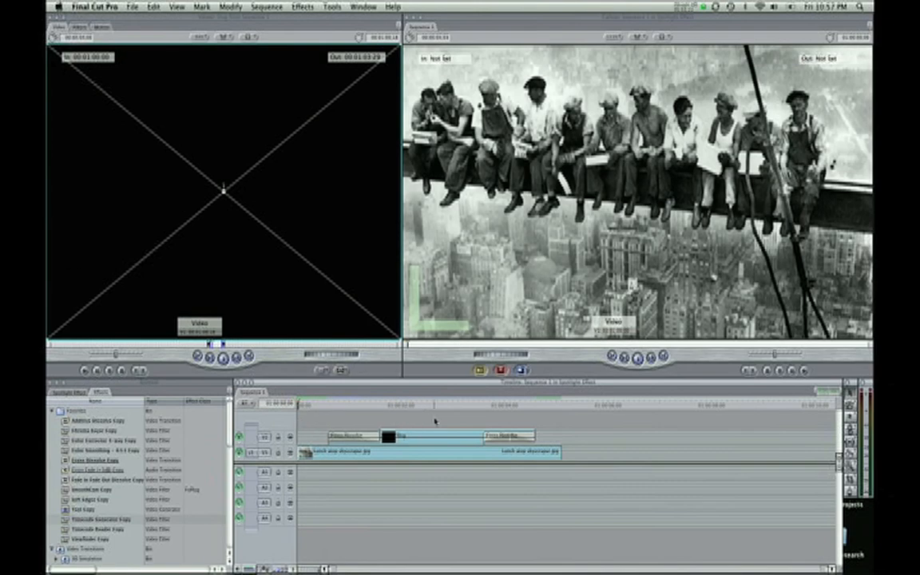
mouse_move(435, 418)
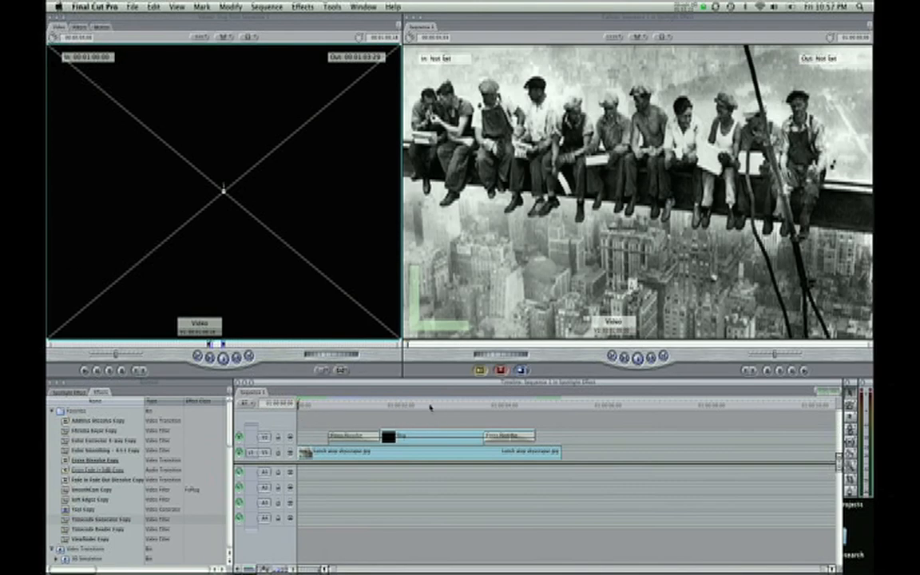